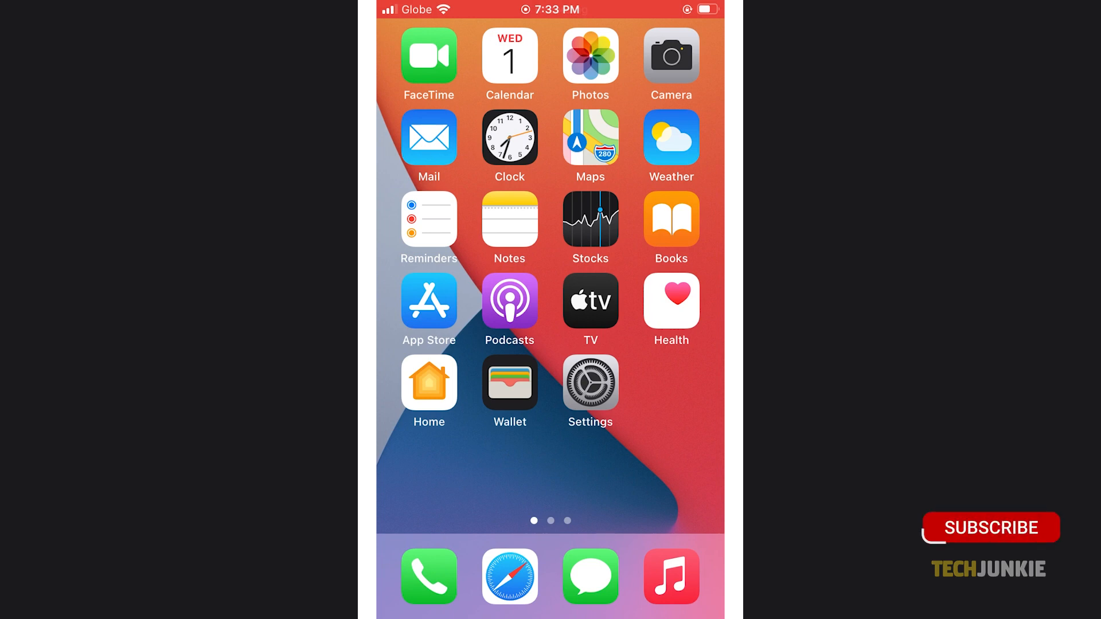
- Launch the Settings app from the iPhone home screen
click(589, 379)
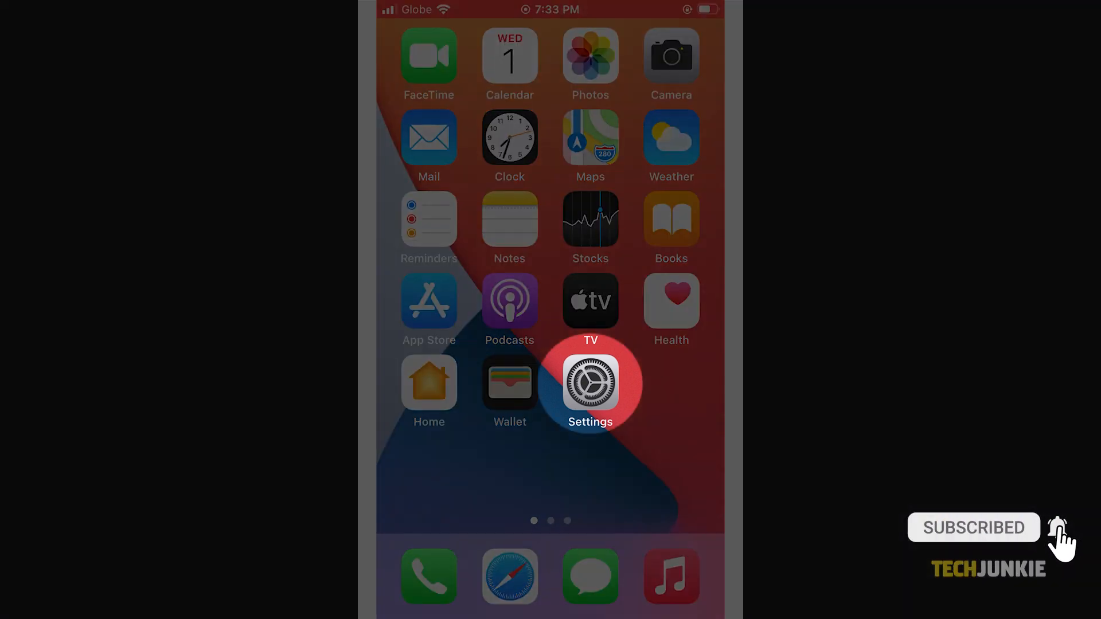
click(589, 382)
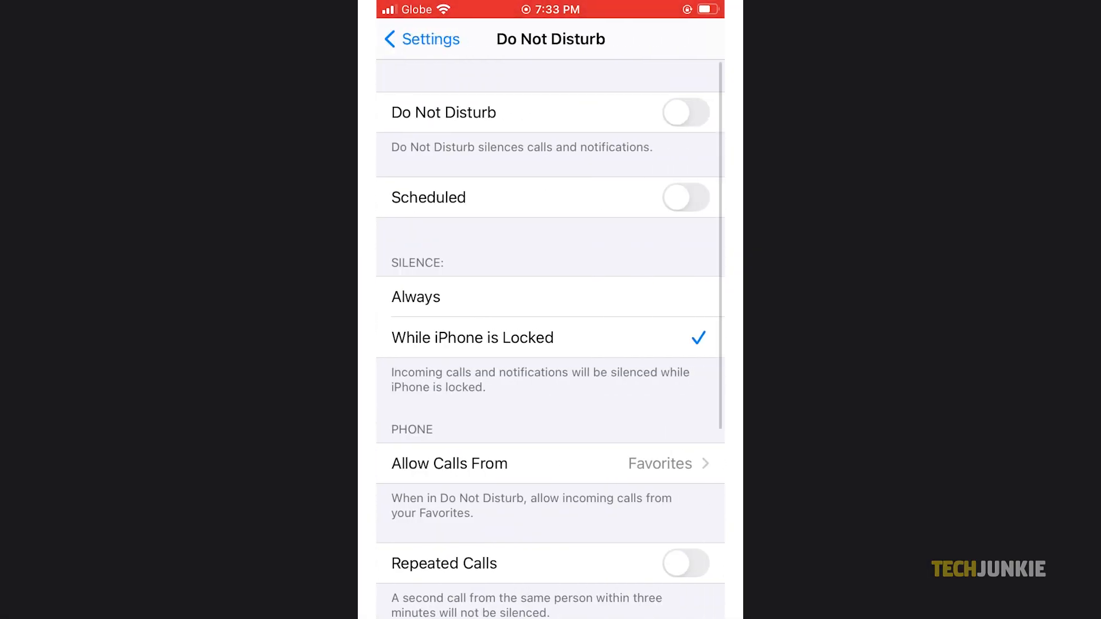
- Scroll down and open the Activate options under Do Not Disturb While Driving
scroll(down, 3)
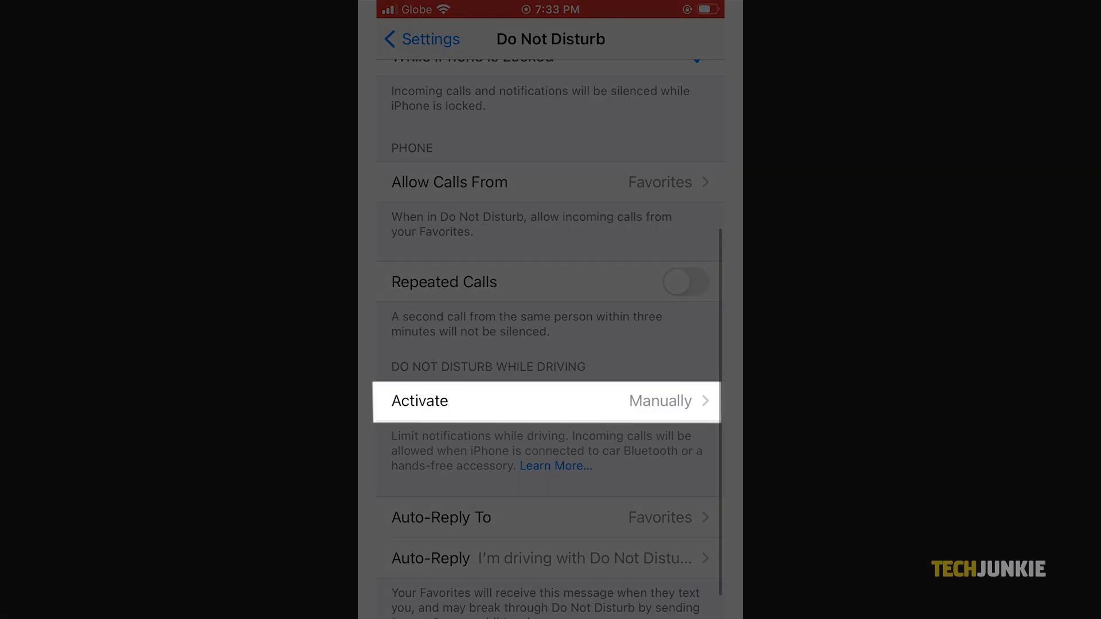
click(546, 400)
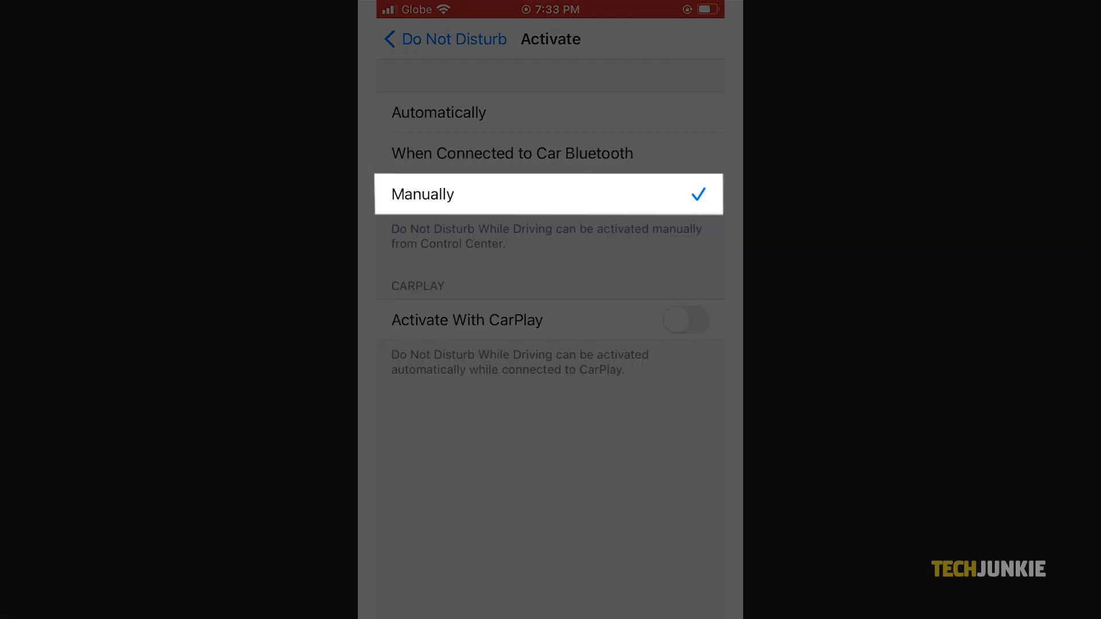